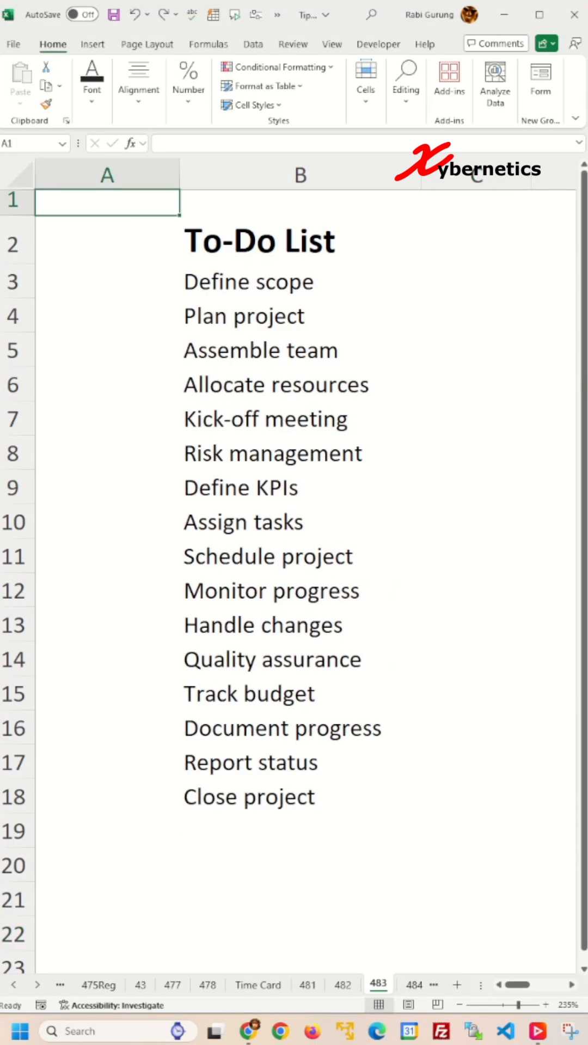
# Step: Create a formula-based conditional formatting rule on column B with =B1<>""
pyautogui.click(19, 1031)
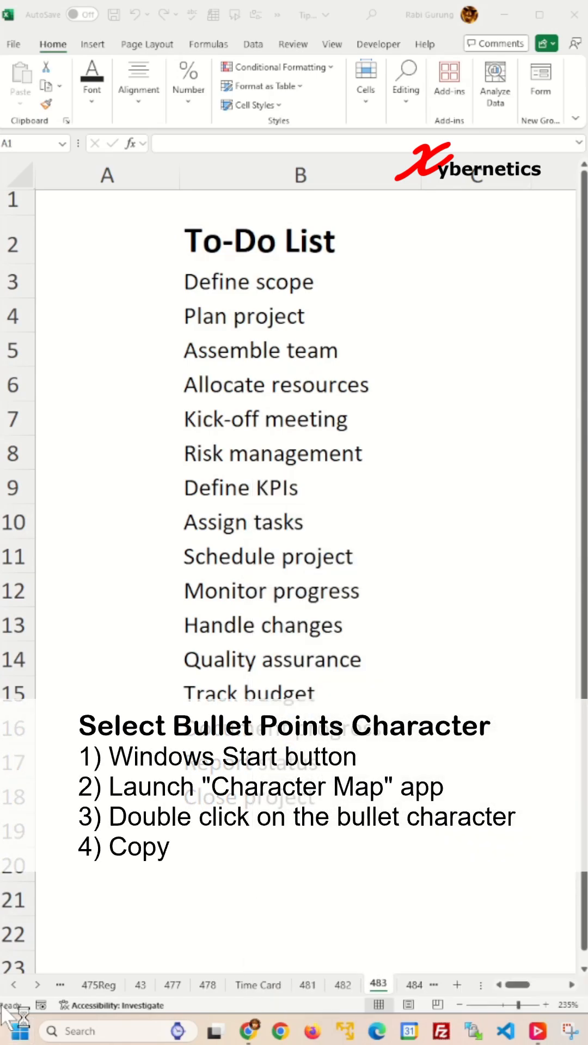
pyautogui.click(26, 1030)
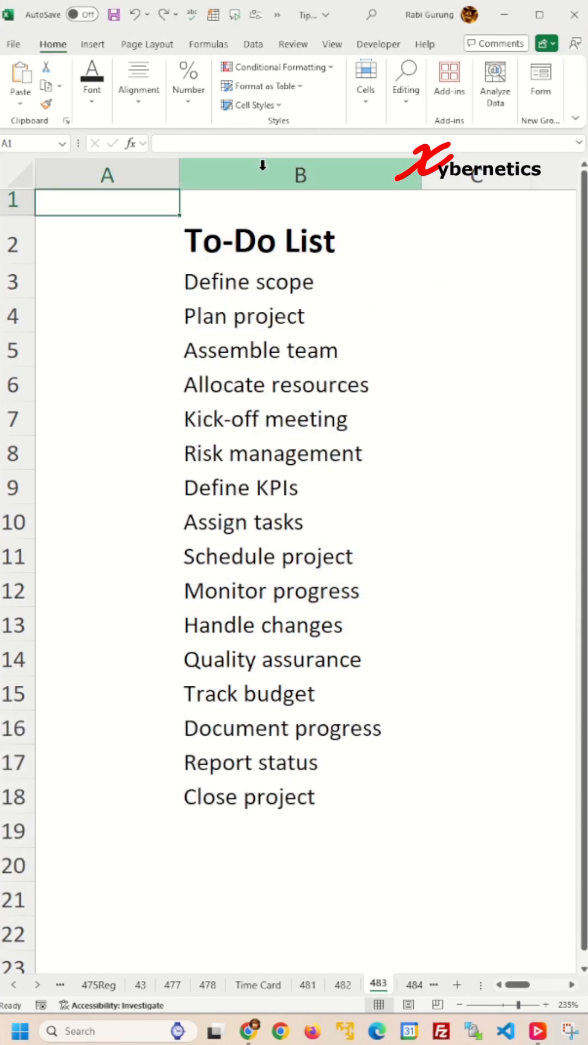
pyautogui.click(300, 175)
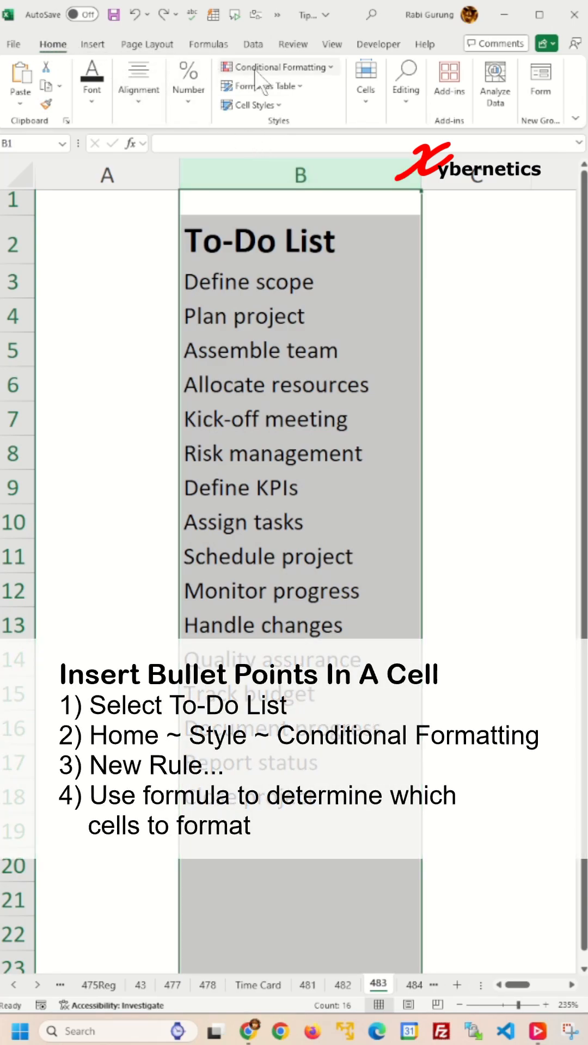
pyautogui.click(278, 66)
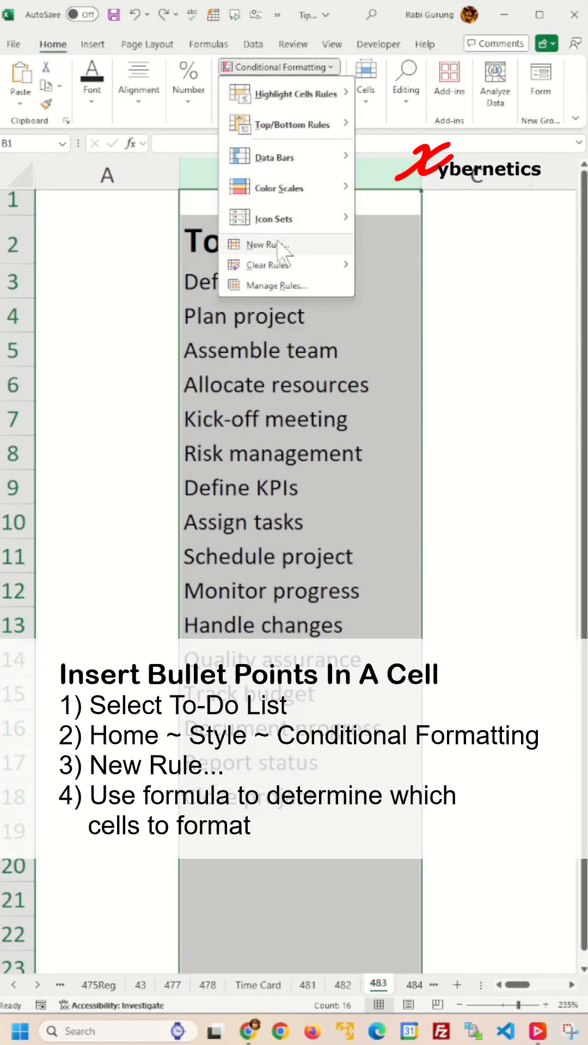
pyautogui.click(265, 245)
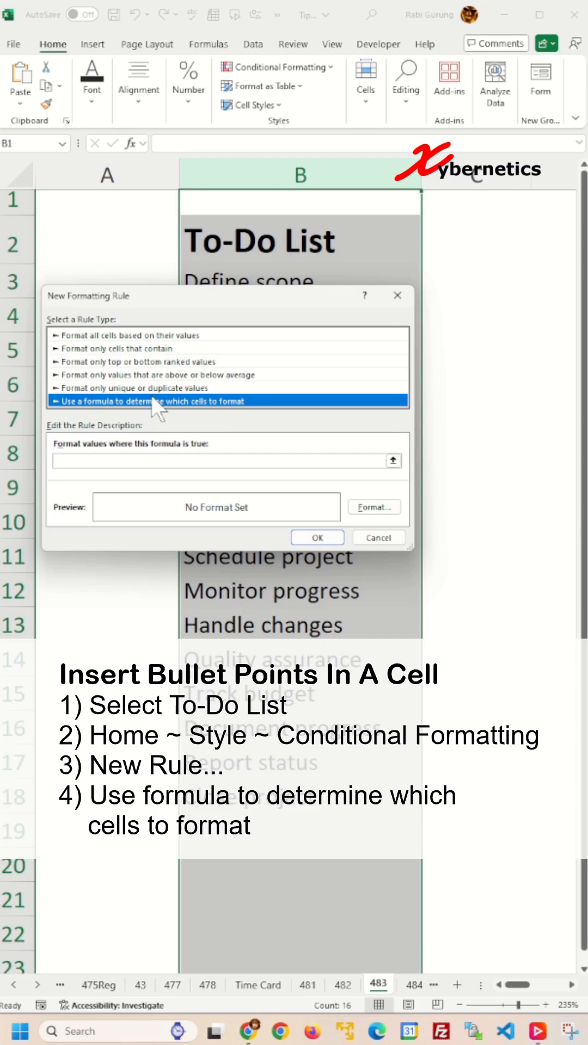
pyautogui.write('=')
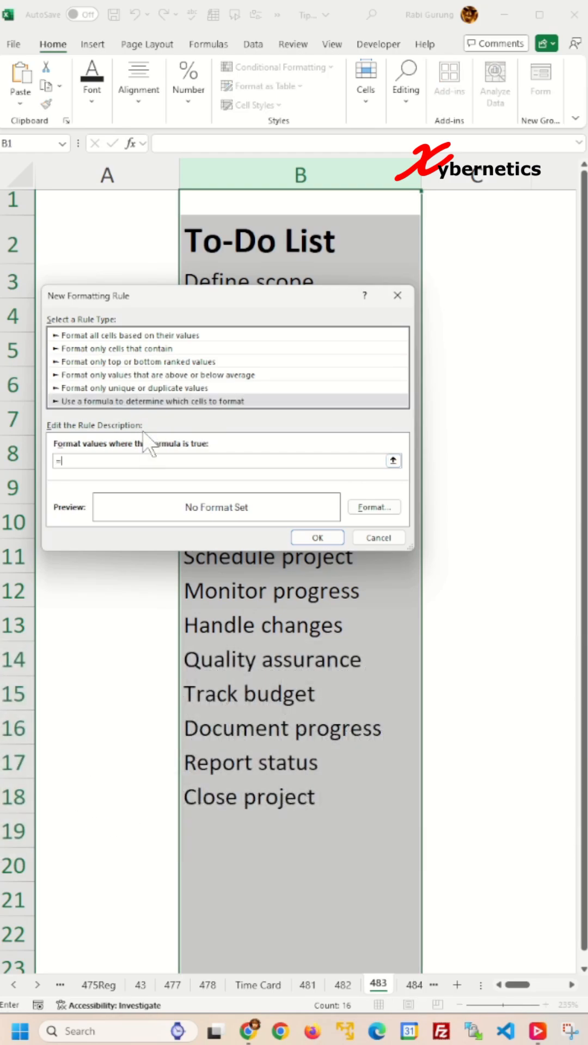
pyautogui.write('B1<>""')
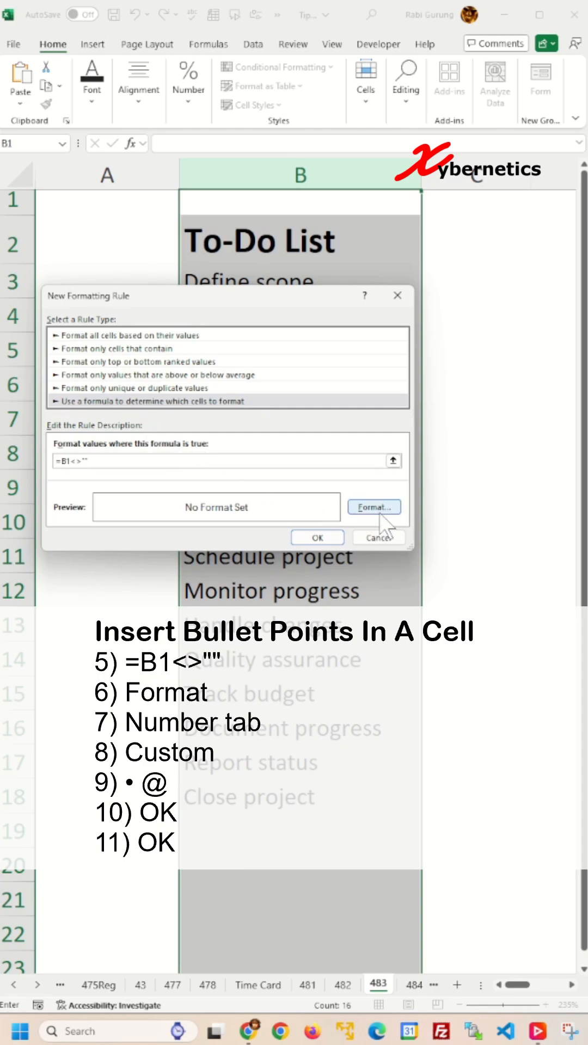
# Step: Set the rule's custom number format to a bullet followed by @
pyautogui.click(374, 507)
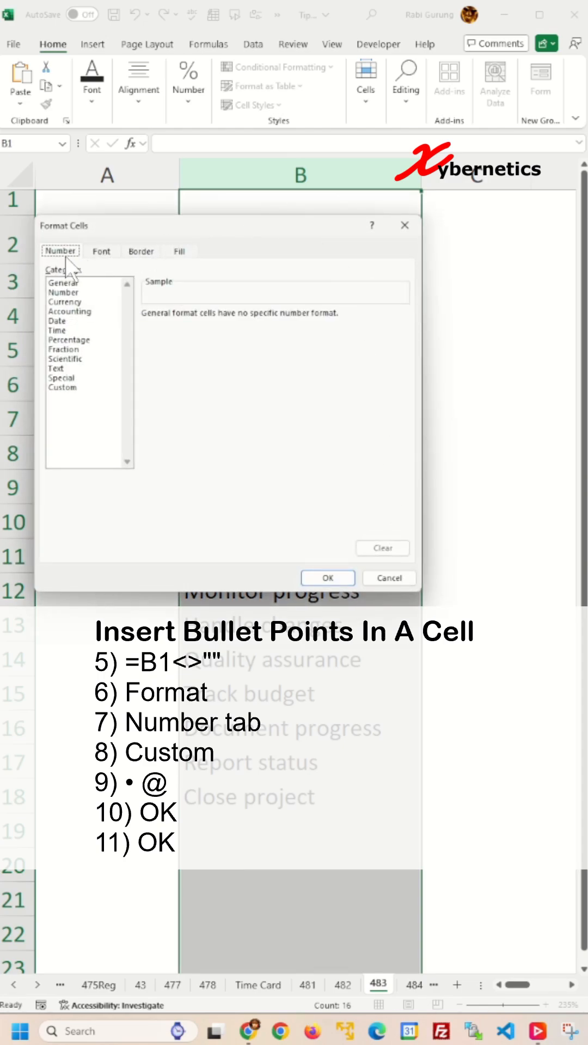
pyautogui.click(62, 386)
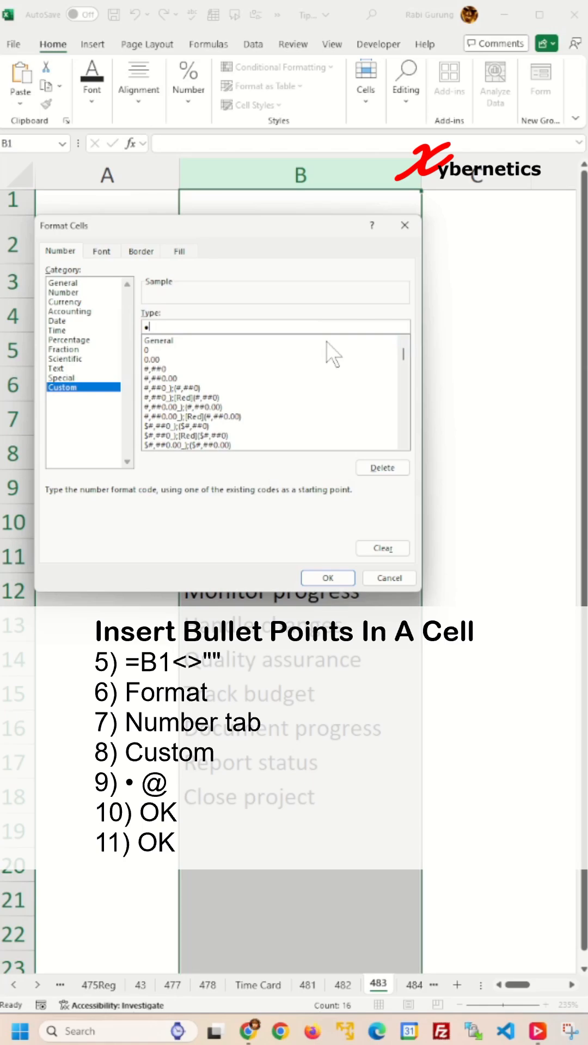
pyautogui.write('@')
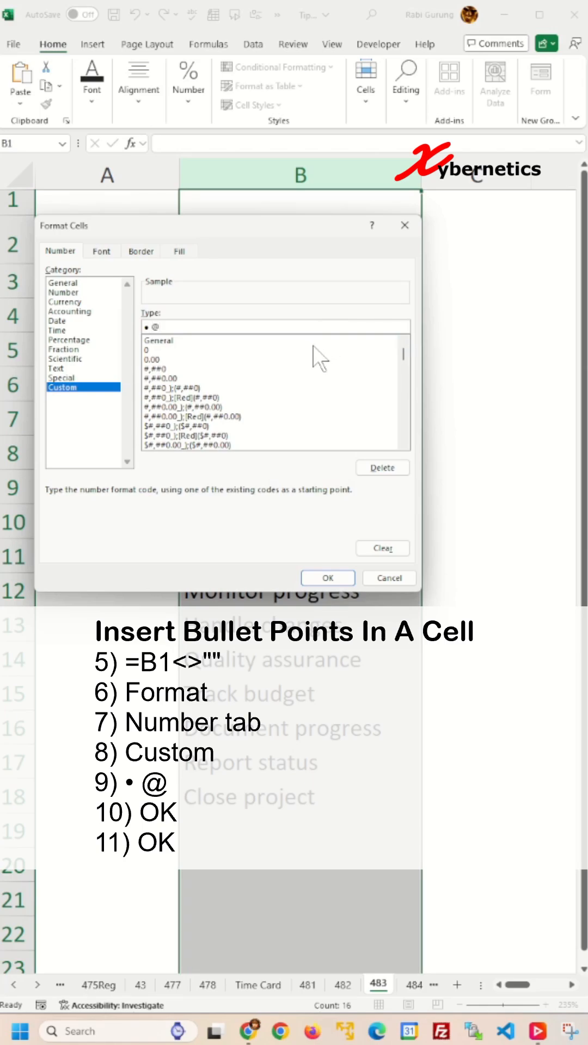
pyautogui.click(328, 577)
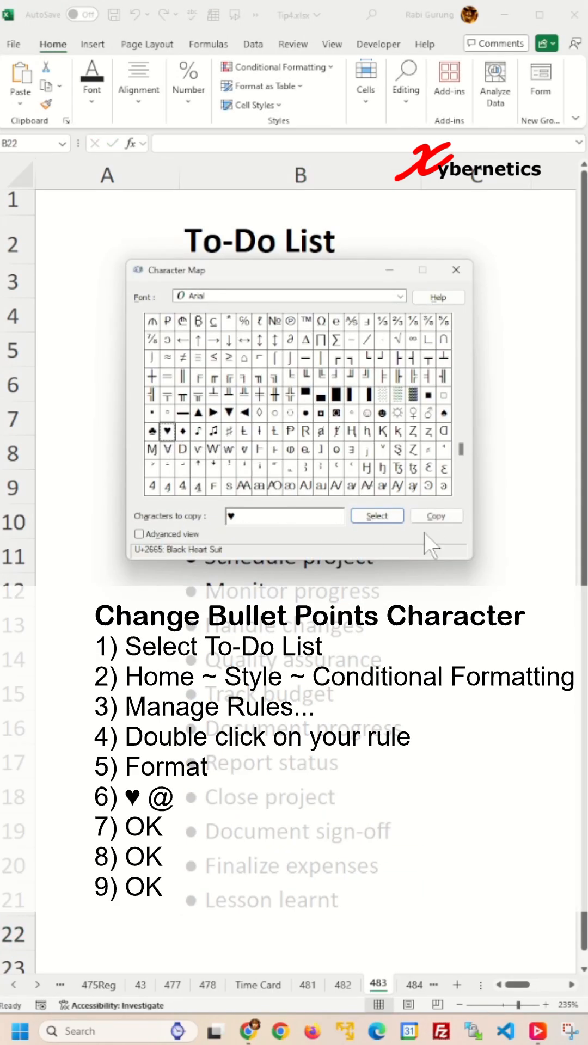
# Step: Edit the rule via Manage Rules so the format reads ♥ @ and apply it
pyautogui.click(278, 67)
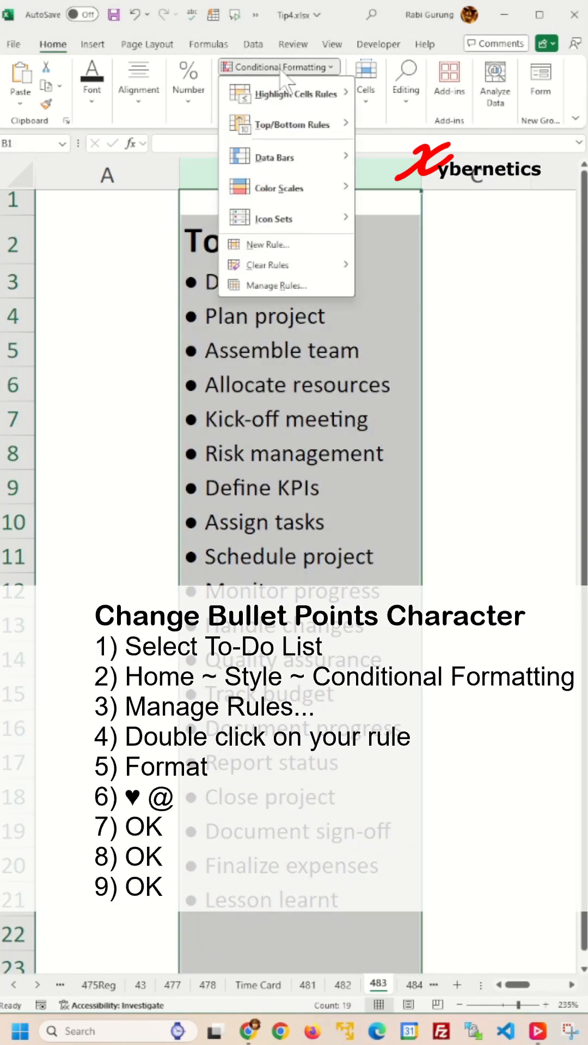
pyautogui.click(274, 285)
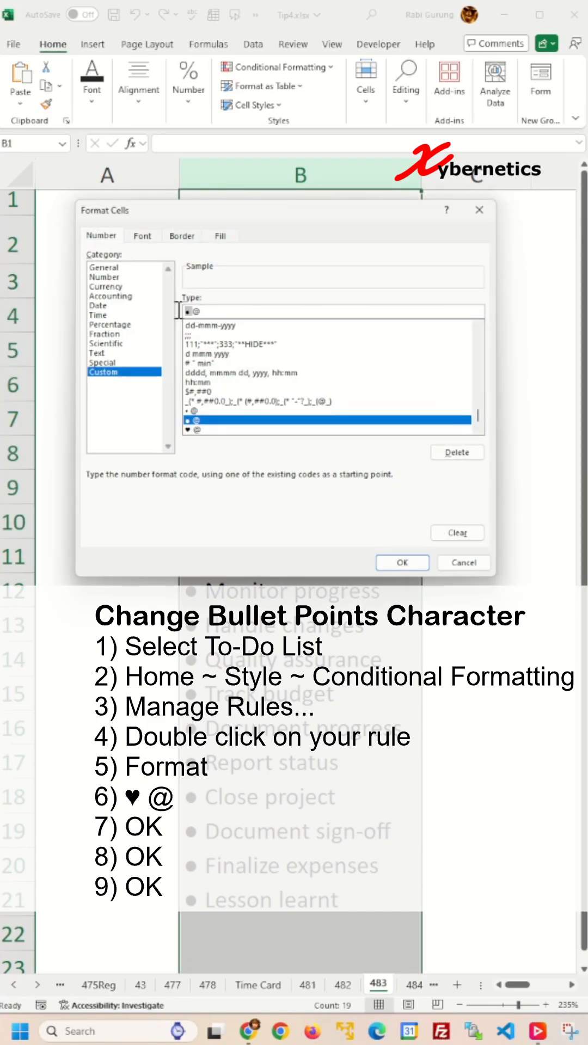
pyautogui.click(402, 563)
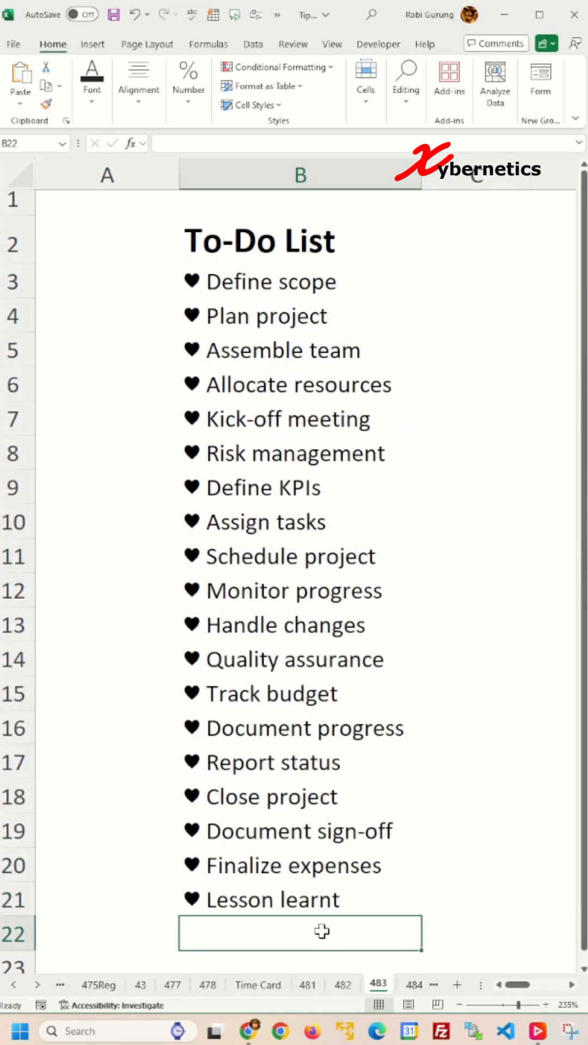